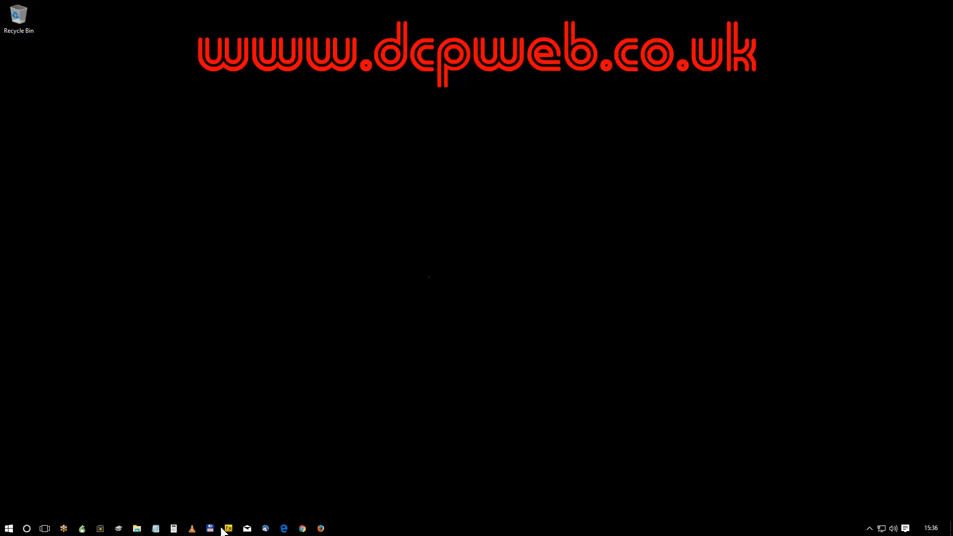
# Step: Launch Windows Calculator in Standard mode from the taskbar, showing 0 with empty history
pyautogui.click(173, 528)
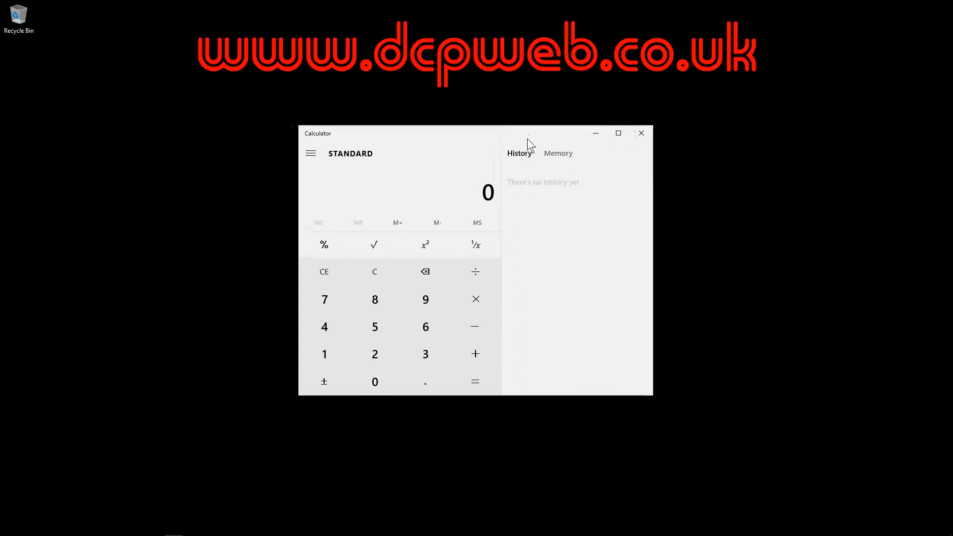
pyautogui.moveTo(496, 212)
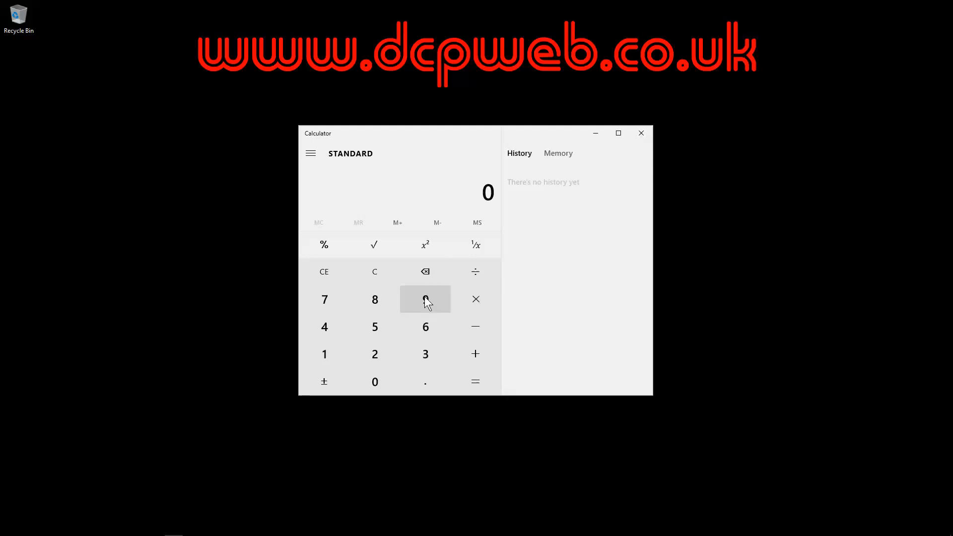
# Step: Compute 95 × 0.2 = 19 as the 20% VAT on 95
pyautogui.click(426, 299)
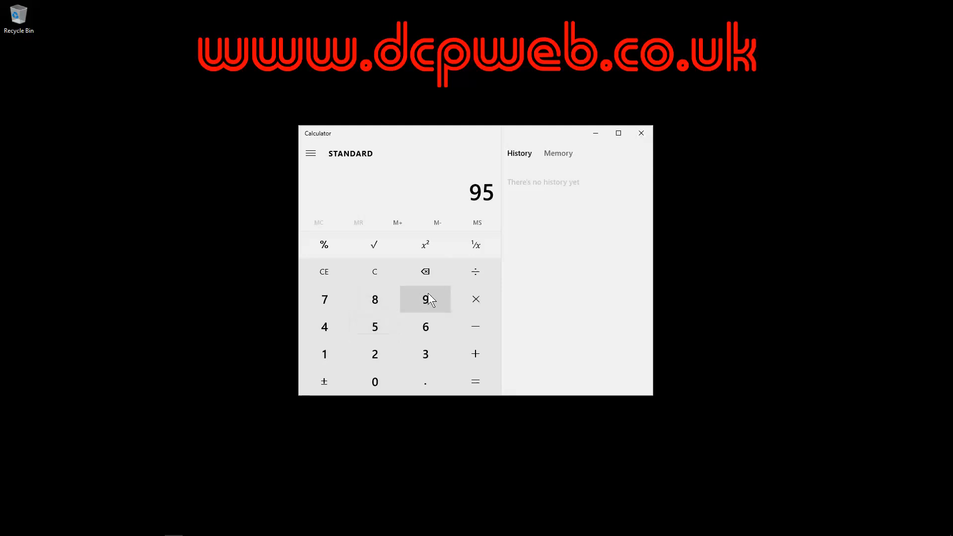
pyautogui.moveTo(476, 299)
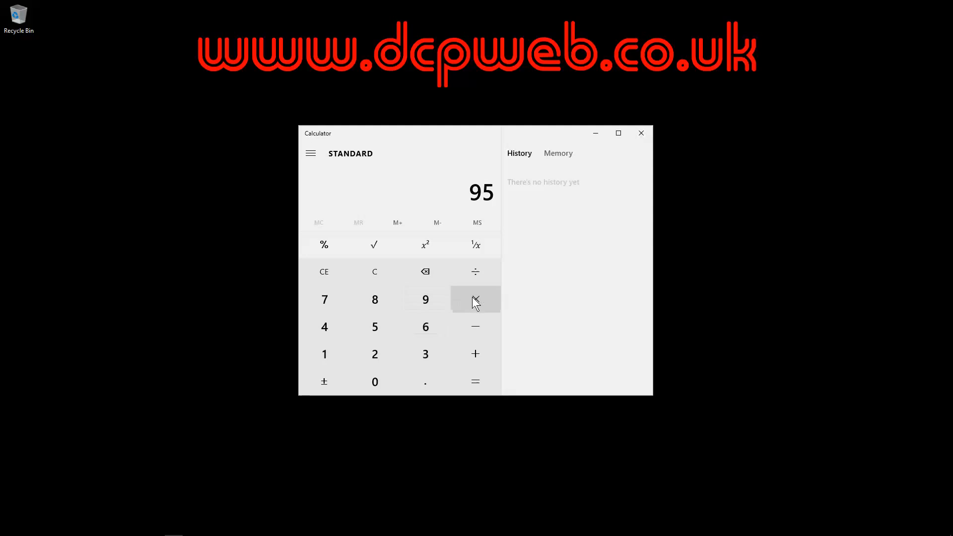
pyautogui.click(475, 299)
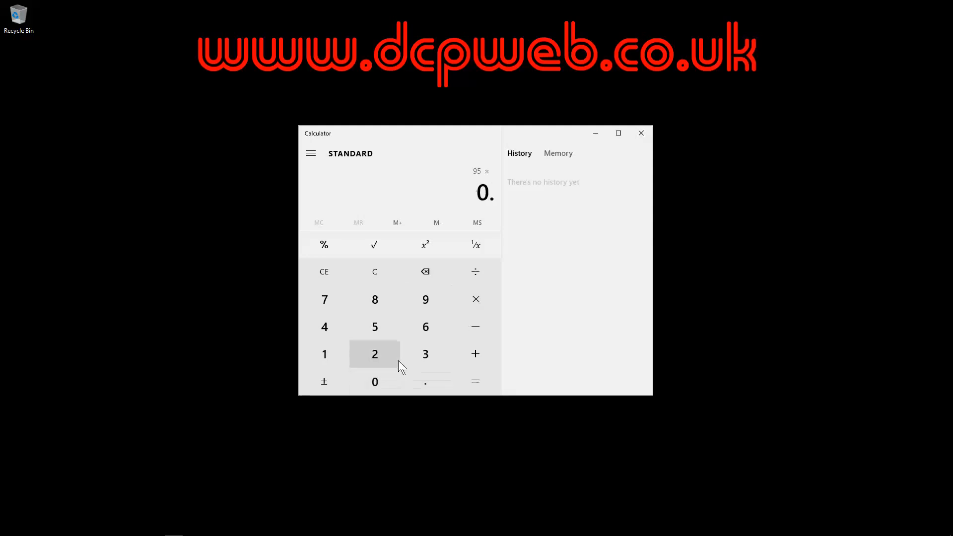
pyautogui.click(374, 353)
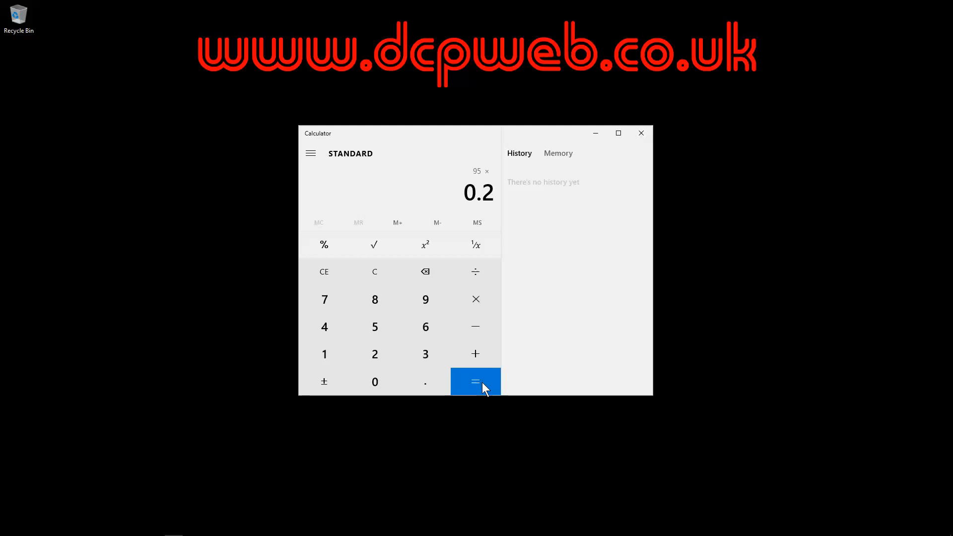
pyautogui.click(475, 381)
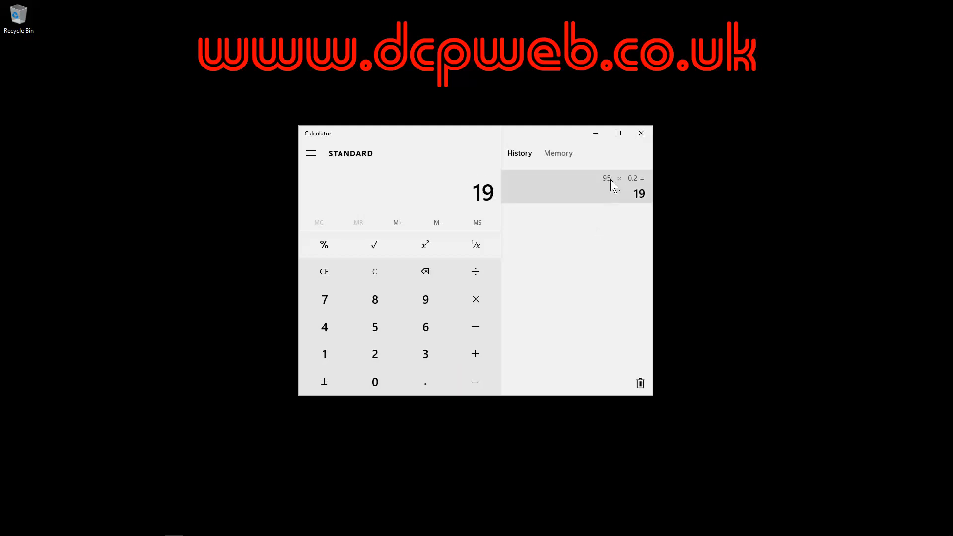
pyautogui.moveTo(639, 202)
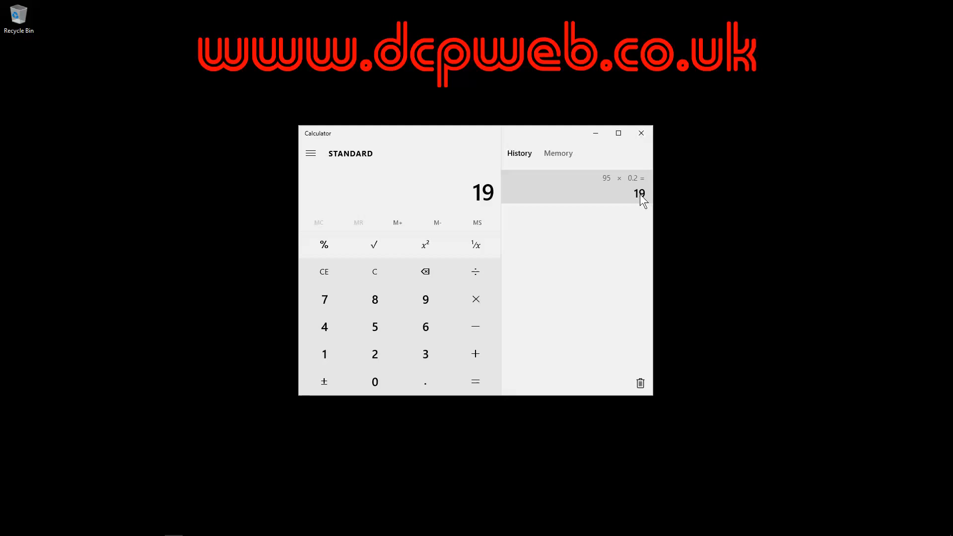
pyautogui.moveTo(609, 189)
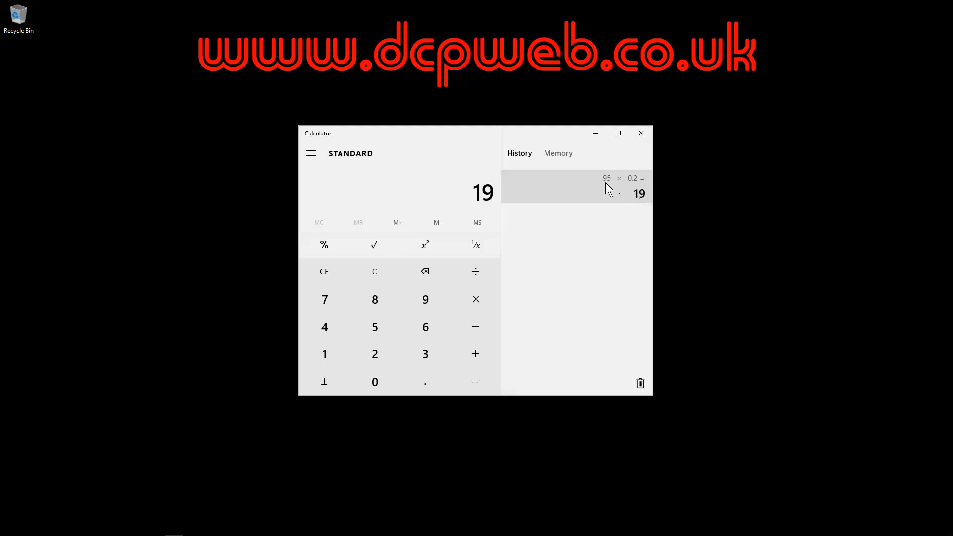
pyautogui.moveTo(644, 206)
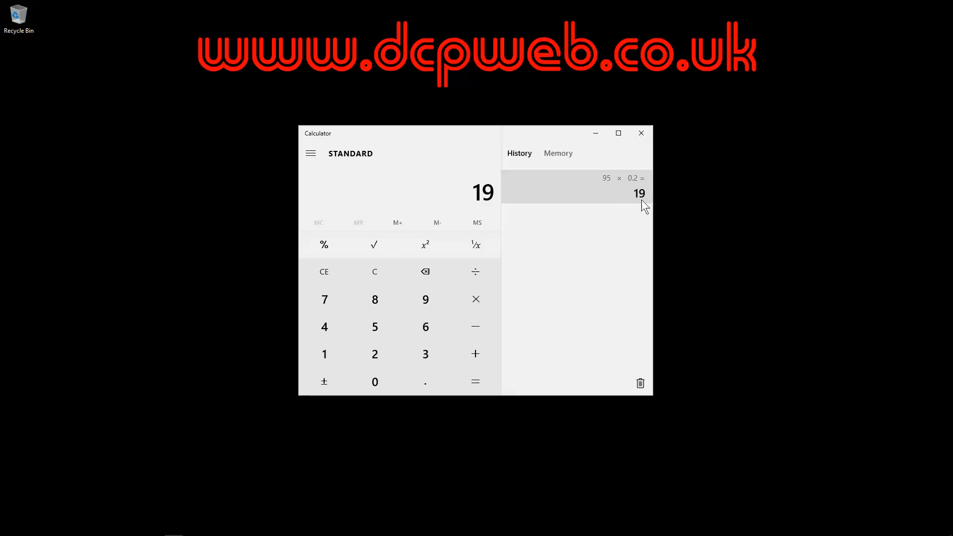
pyautogui.moveTo(625, 197)
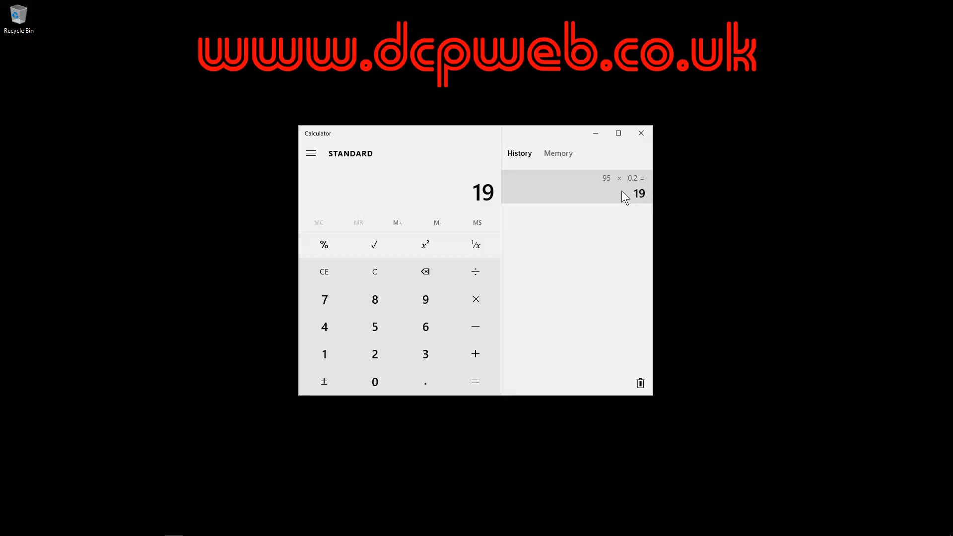
pyautogui.moveTo(596, 187)
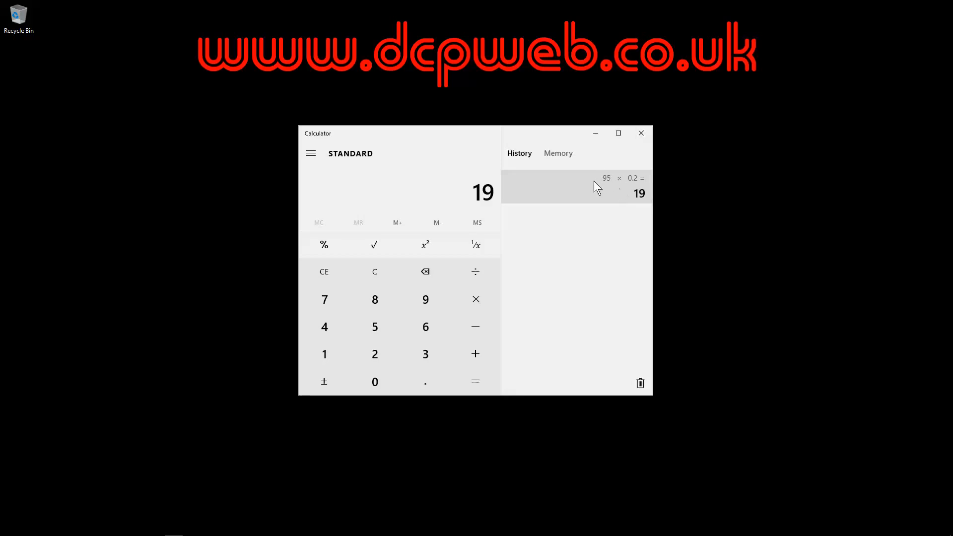
pyautogui.moveTo(605, 200)
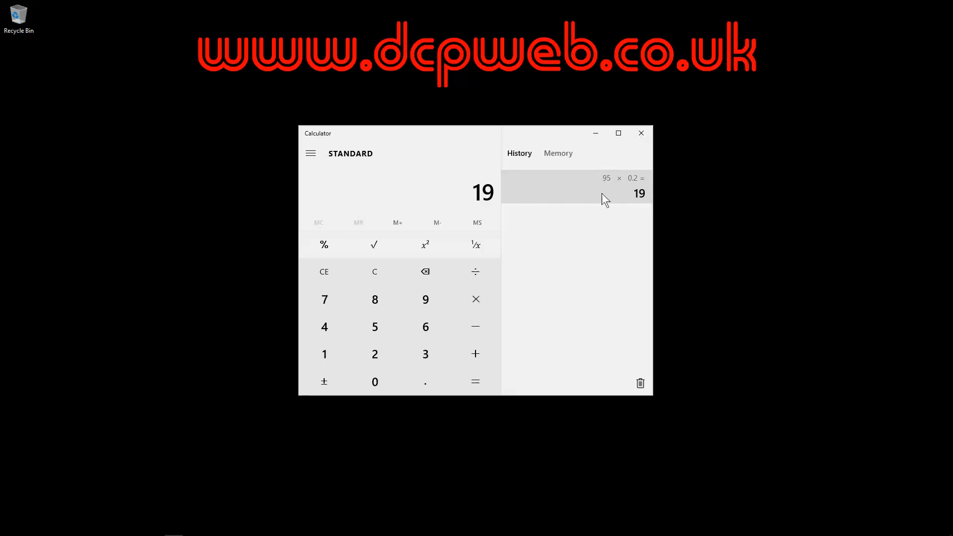
pyautogui.moveTo(621, 195)
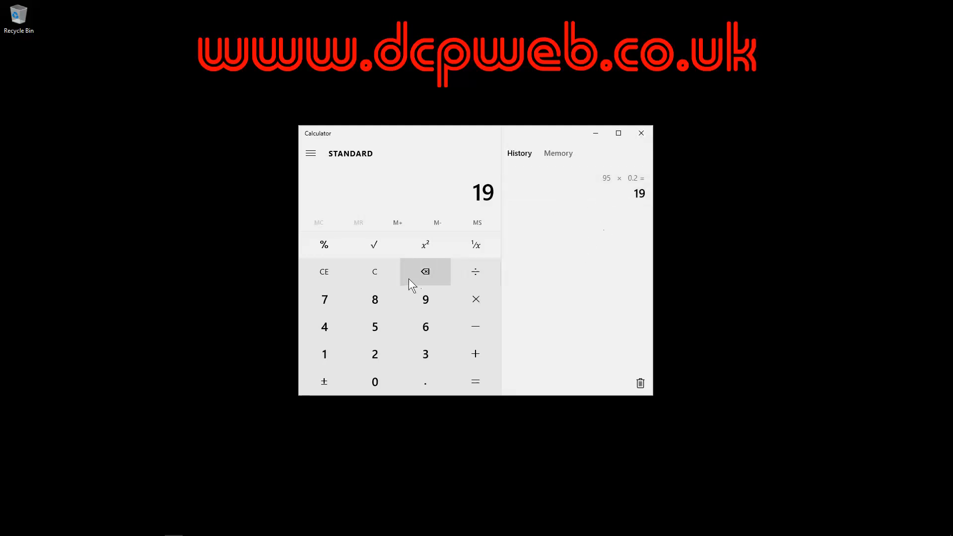
# Step: Compute 250 × 0.2 = 50, then clear the display back to 0
pyautogui.click(374, 272)
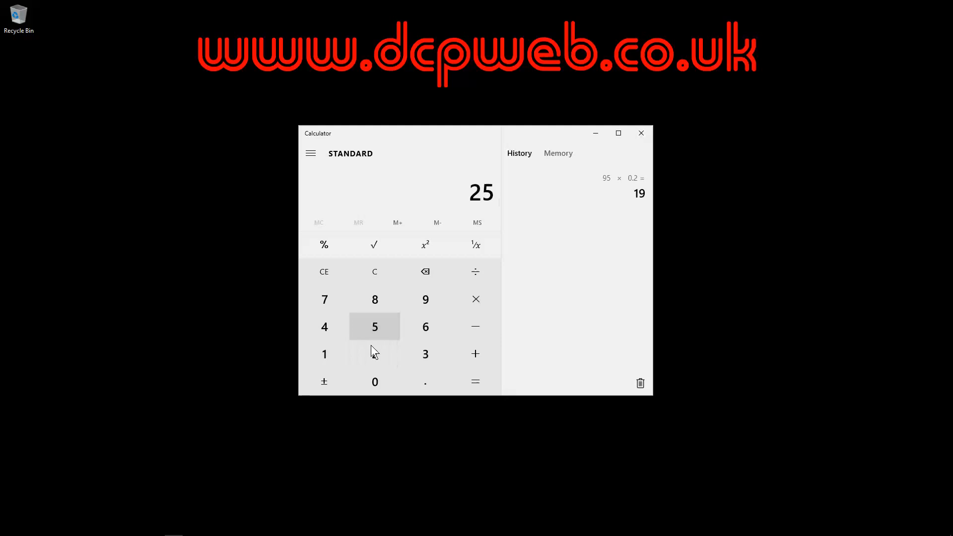
pyautogui.click(374, 381)
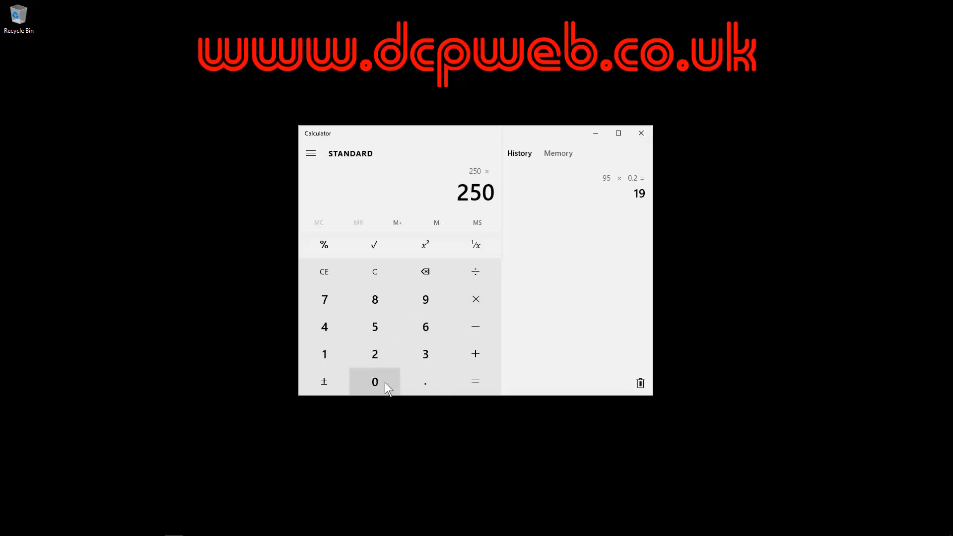
pyautogui.click(475, 382)
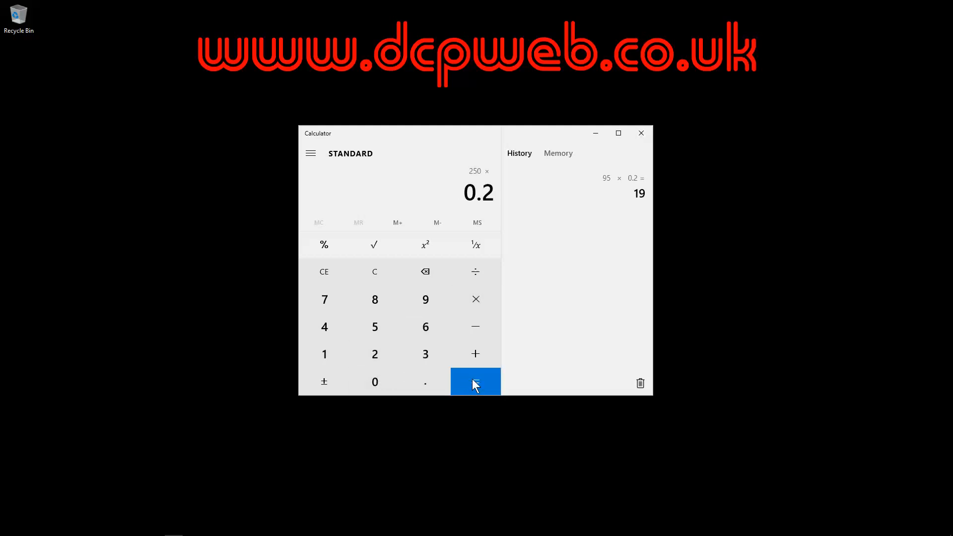
pyautogui.click(475, 381)
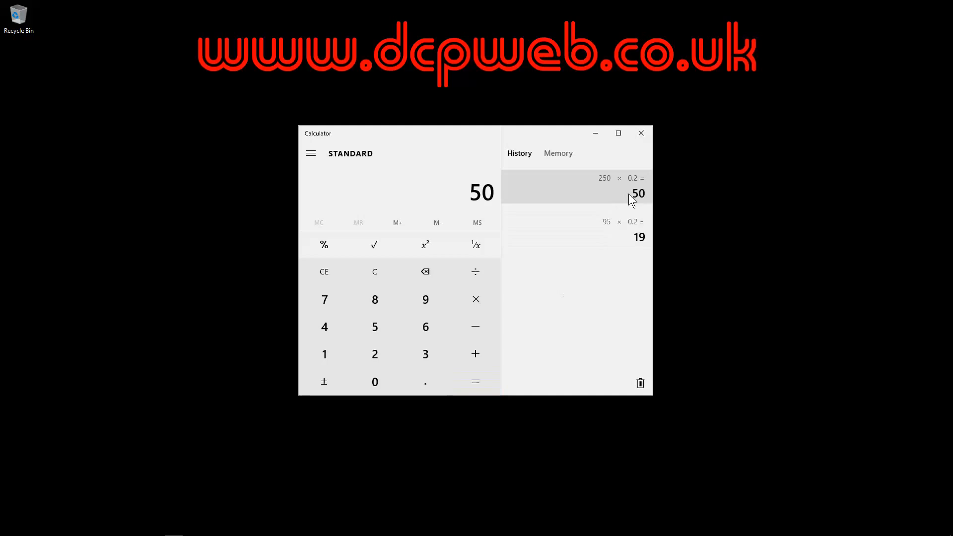
pyautogui.moveTo(610, 190)
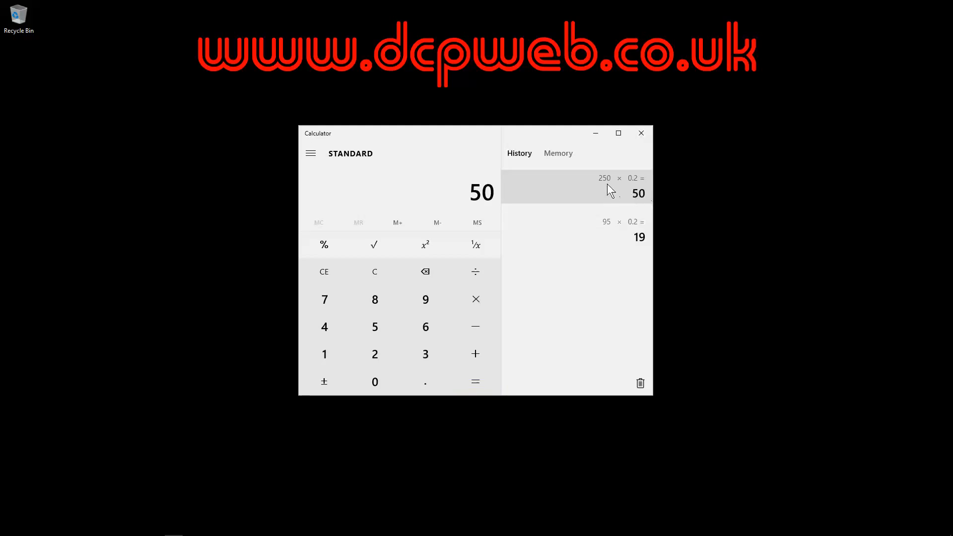
pyautogui.moveTo(602, 184)
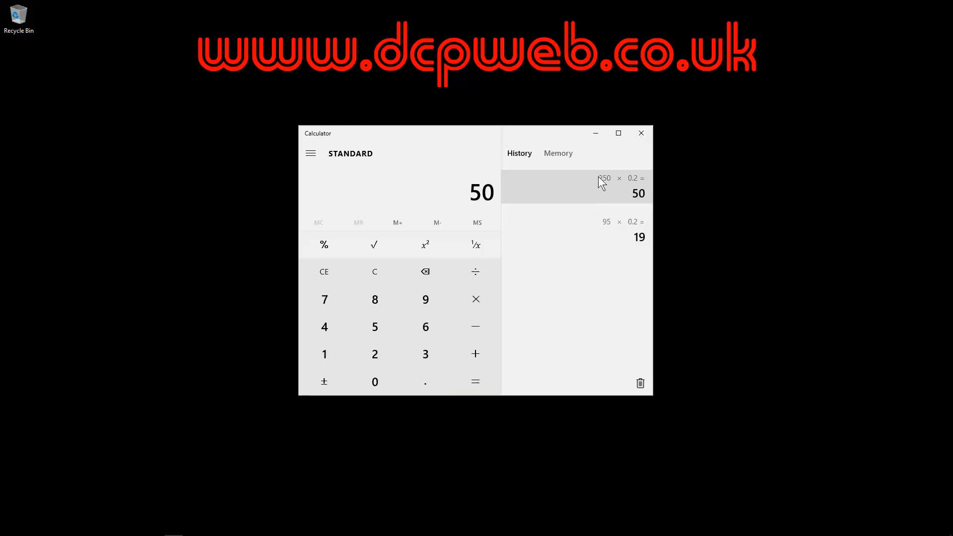
pyautogui.moveTo(621, 194)
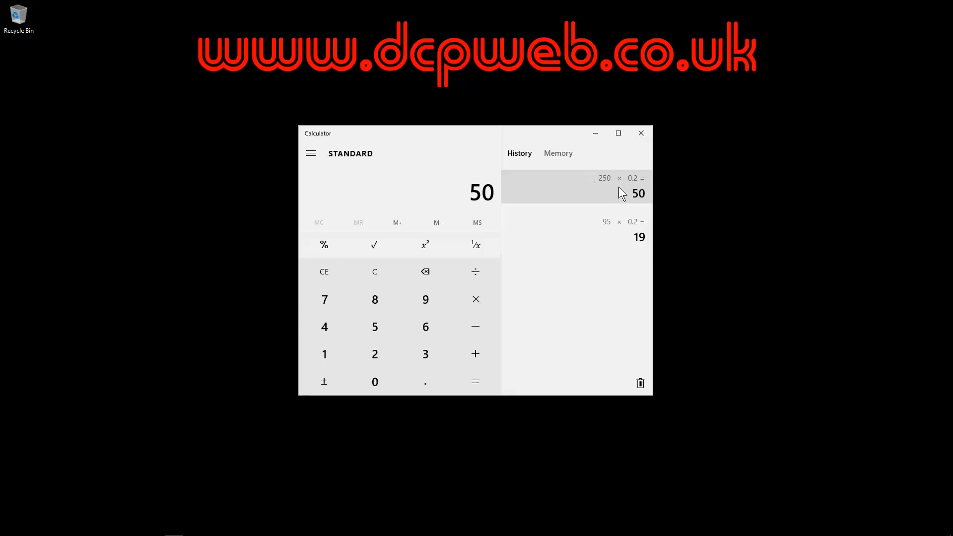
pyautogui.moveTo(618, 184)
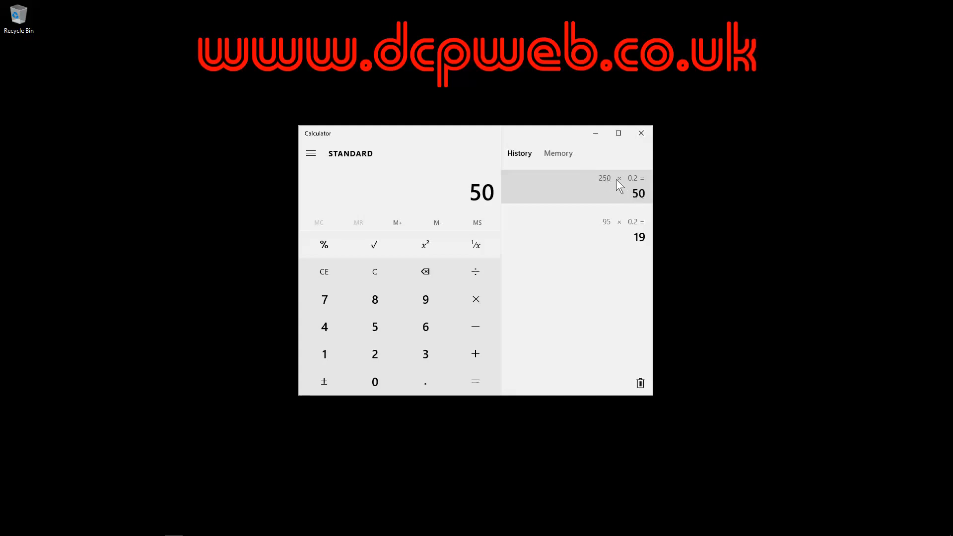
pyautogui.moveTo(600, 176)
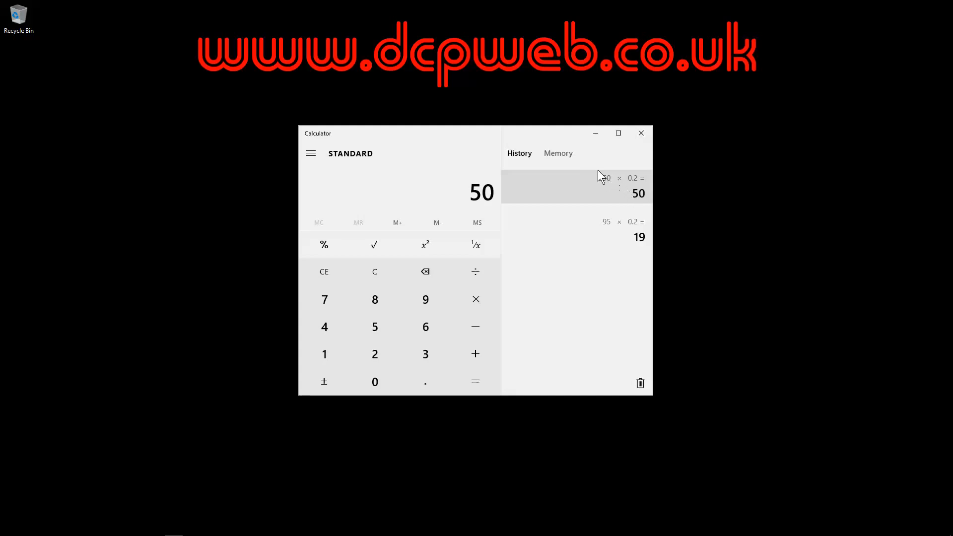
pyautogui.moveTo(643, 189)
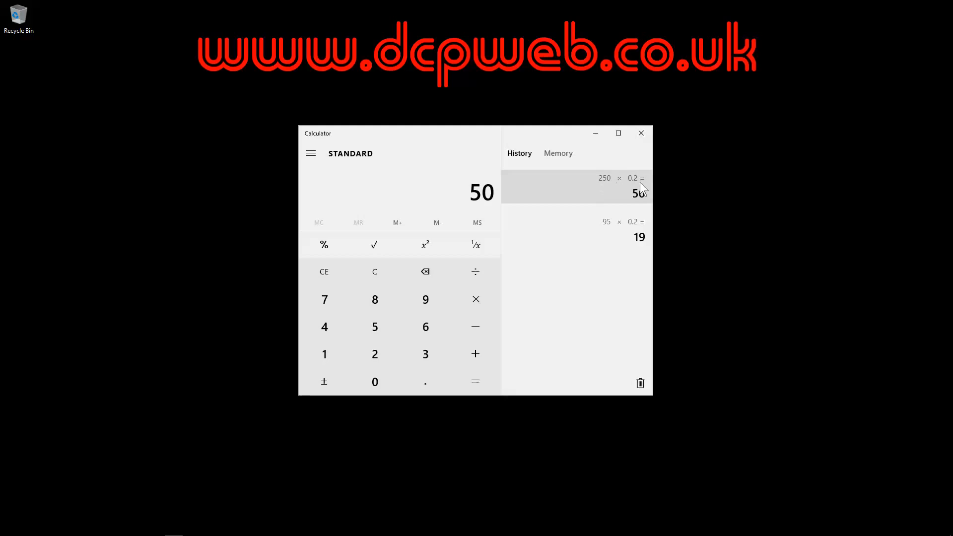
pyautogui.moveTo(641, 194)
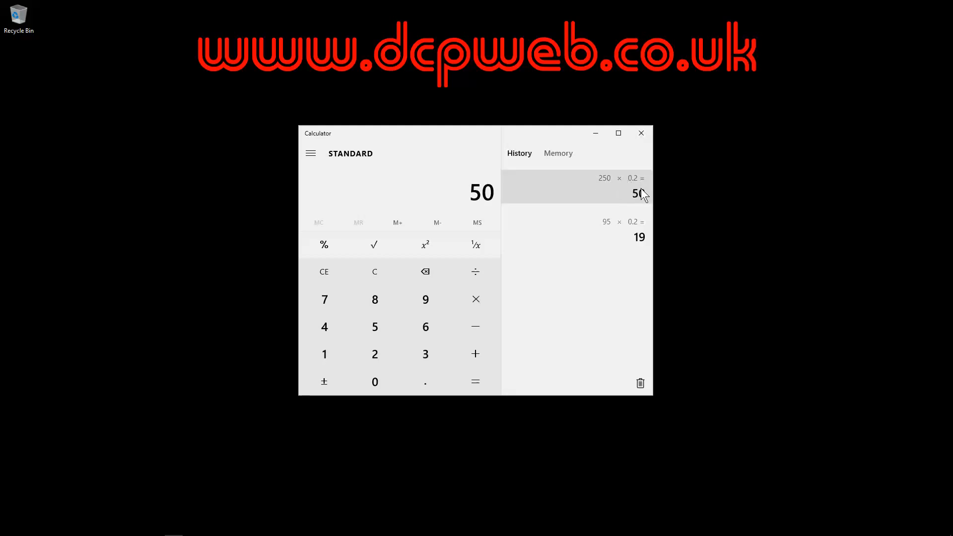
pyautogui.moveTo(426, 272)
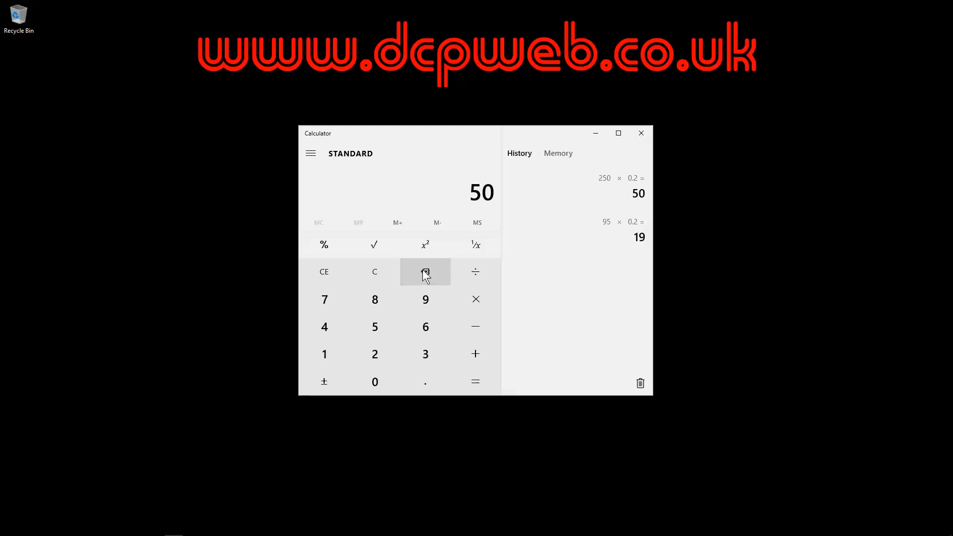
pyautogui.click(425, 272)
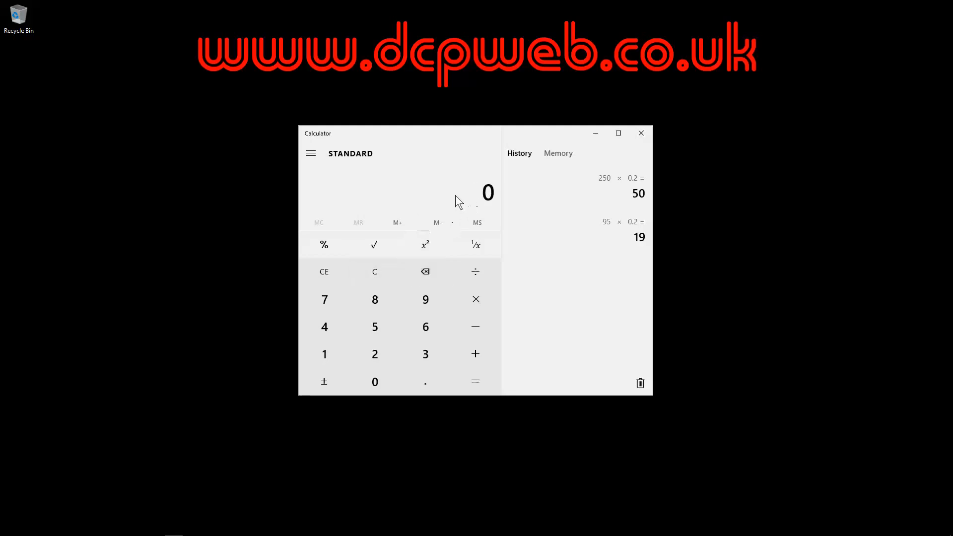
pyautogui.moveTo(492, 204)
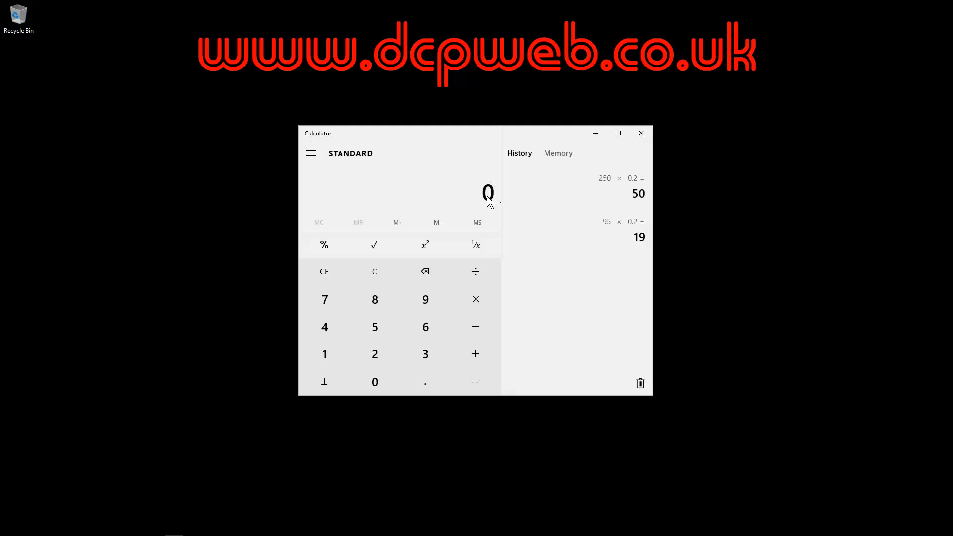
pyautogui.moveTo(626, 195)
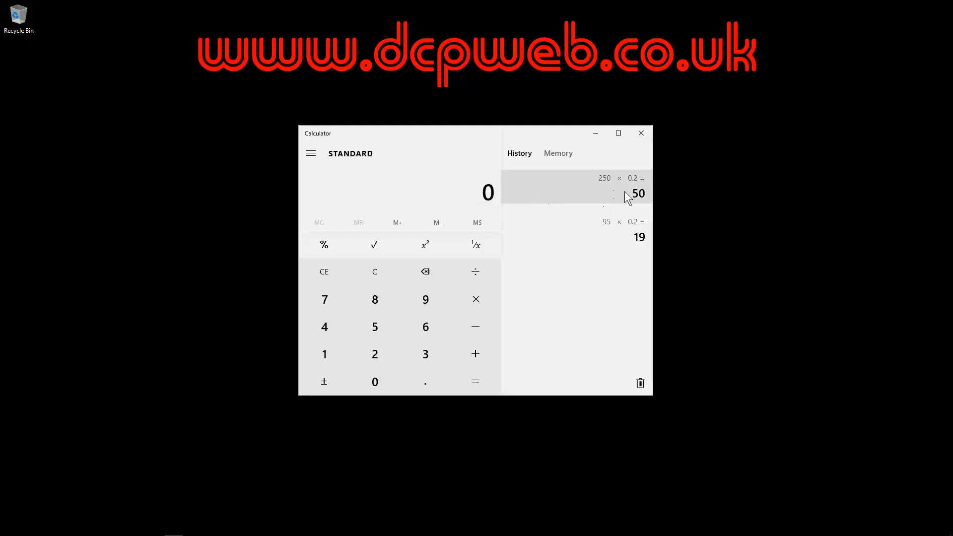
pyautogui.moveTo(630, 197)
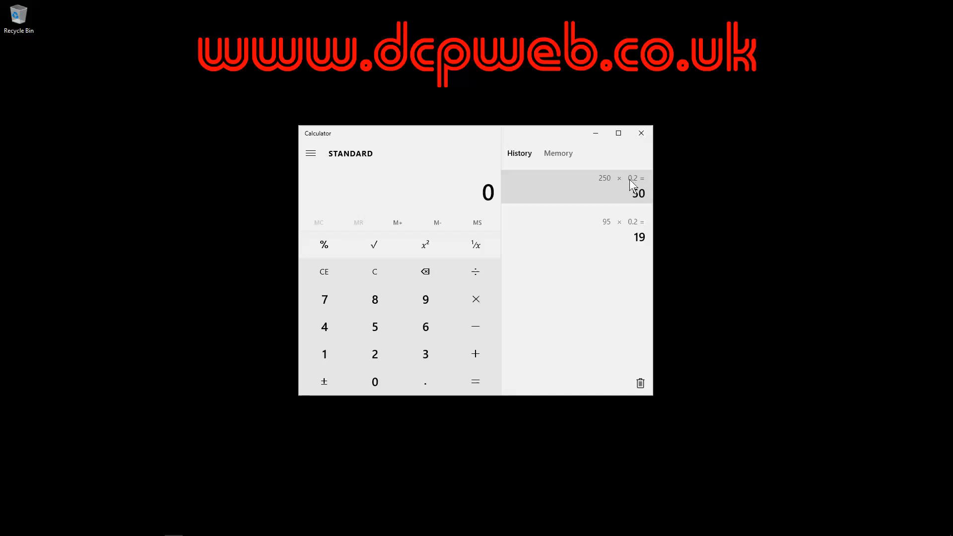
# Step: Compute 100 × 0.175 = 17.5 as the 17.5% VAT on 100
pyautogui.click(374, 381)
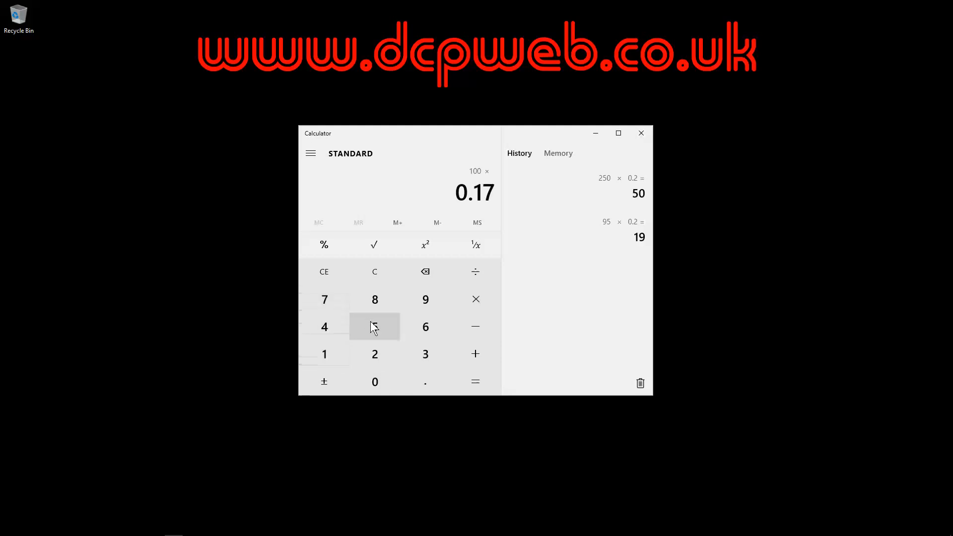
pyautogui.click(374, 326)
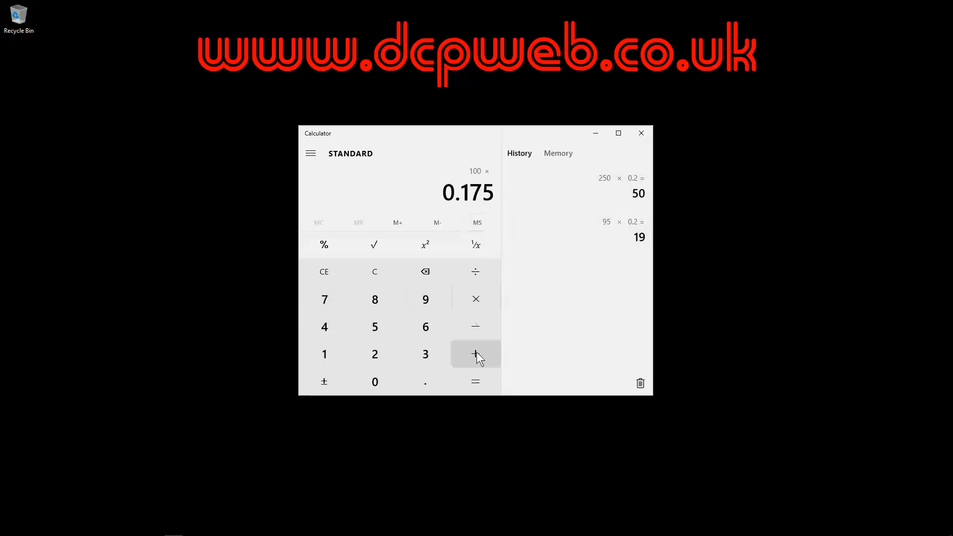
pyautogui.moveTo(475, 381)
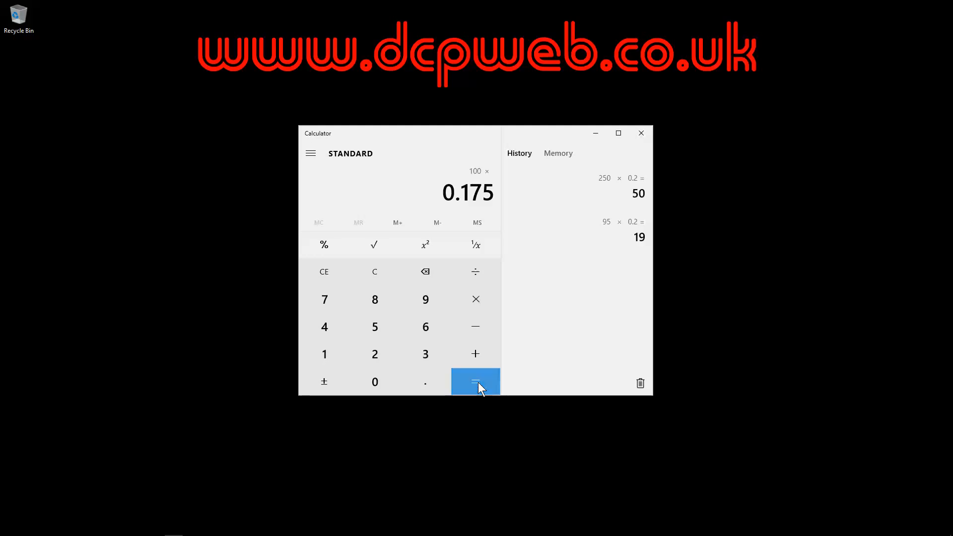
pyautogui.click(475, 382)
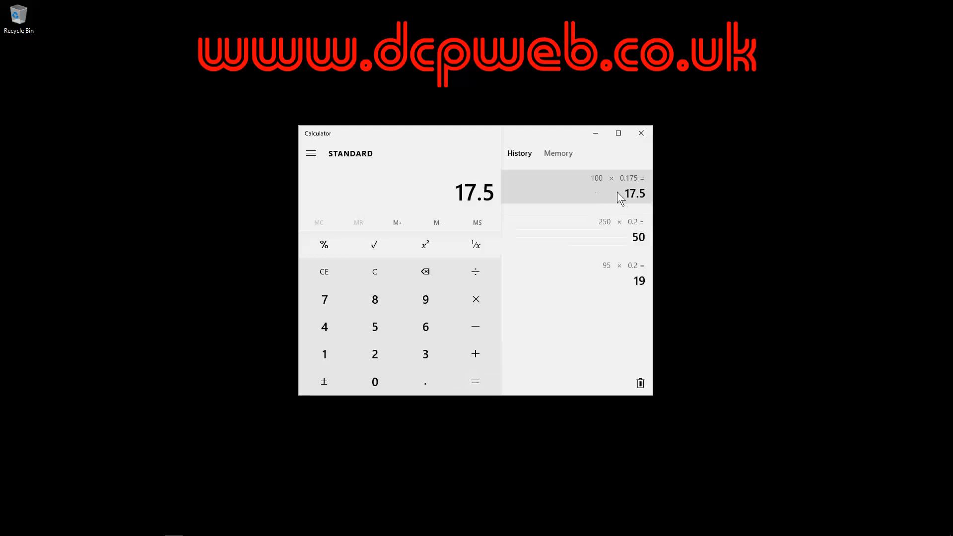
pyautogui.moveTo(628, 201)
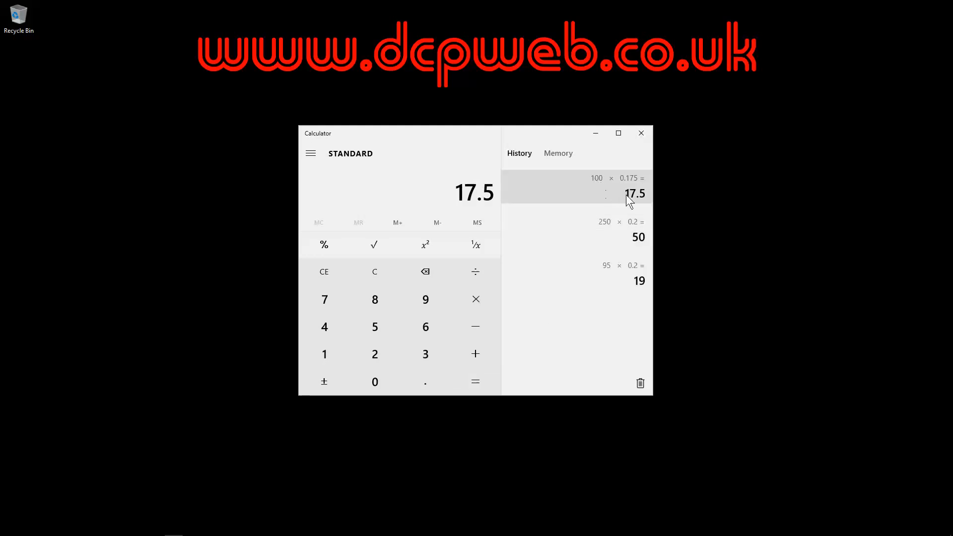
pyautogui.moveTo(632, 195)
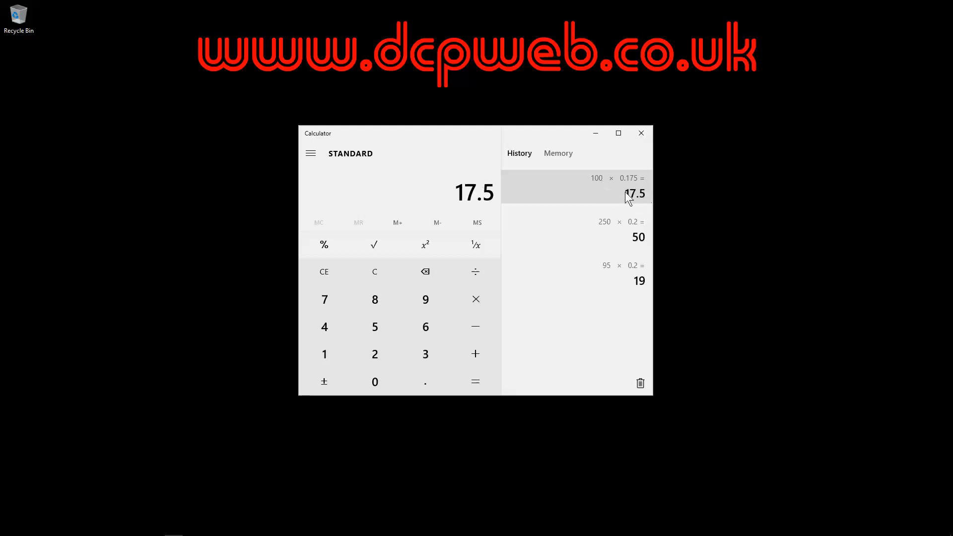
pyautogui.moveTo(642, 202)
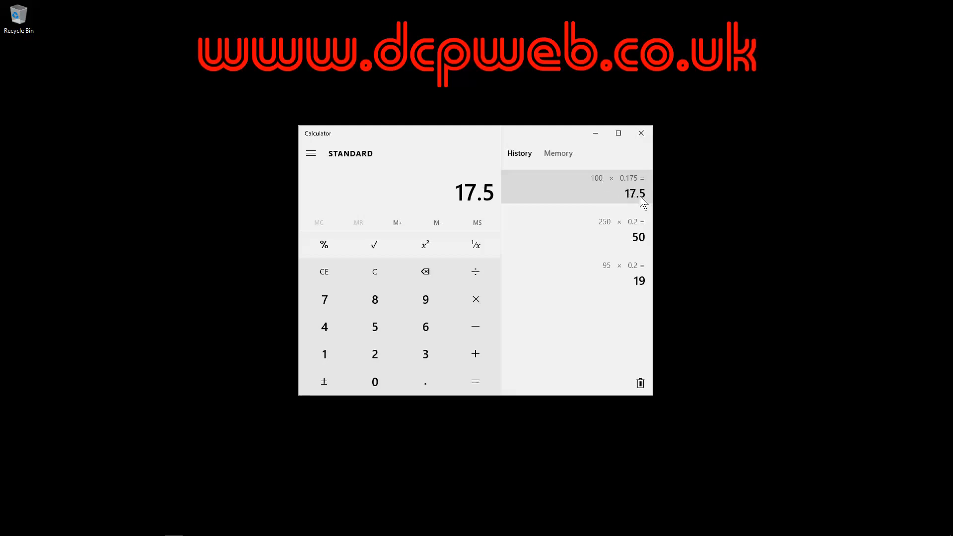
pyautogui.moveTo(633, 321)
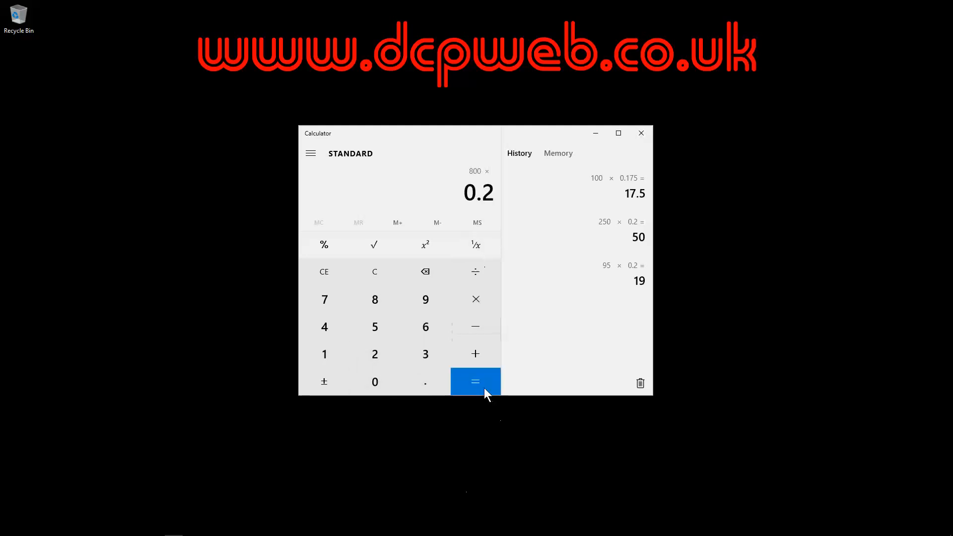
# Step: Compute 800 × 0.2 = 160 as the 20% VAT on 800
pyautogui.click(475, 381)
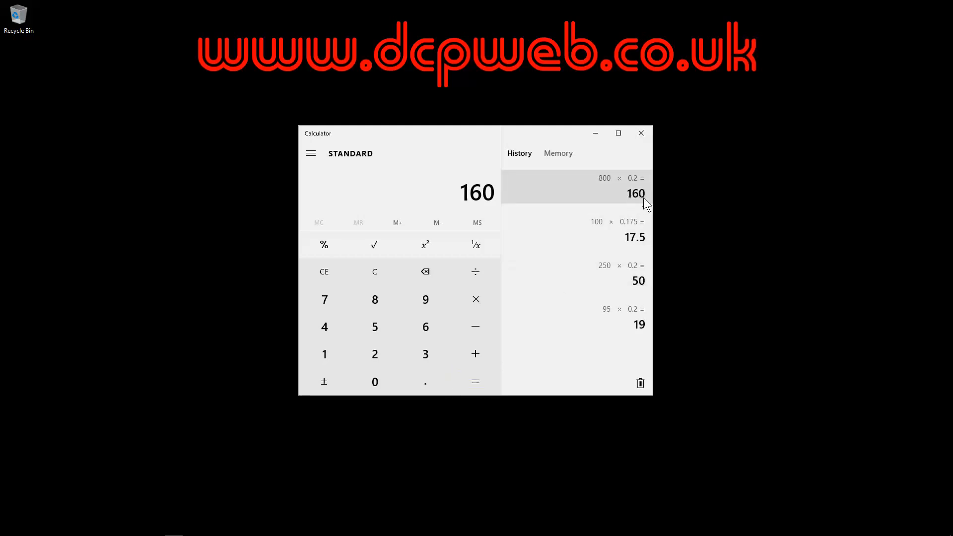
pyautogui.moveTo(601, 187)
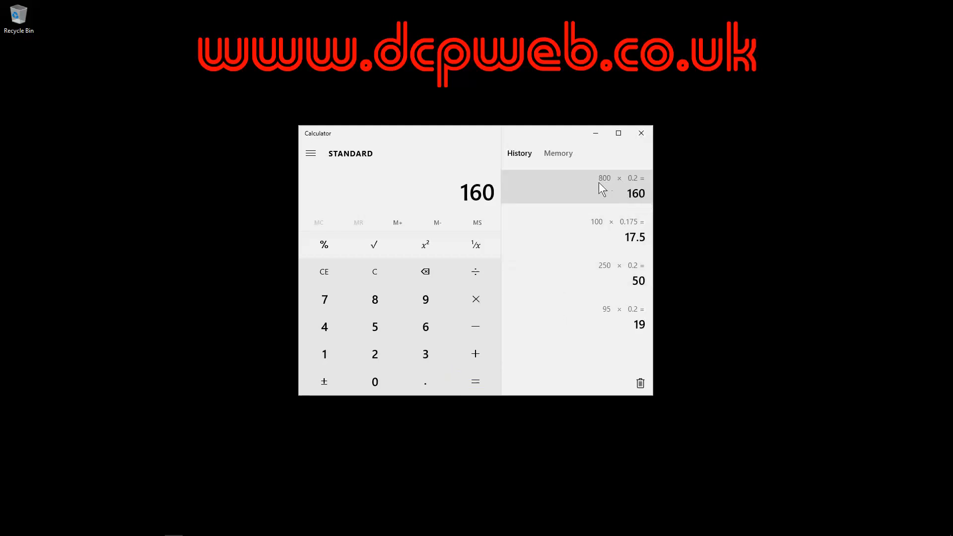
pyautogui.moveTo(630, 194)
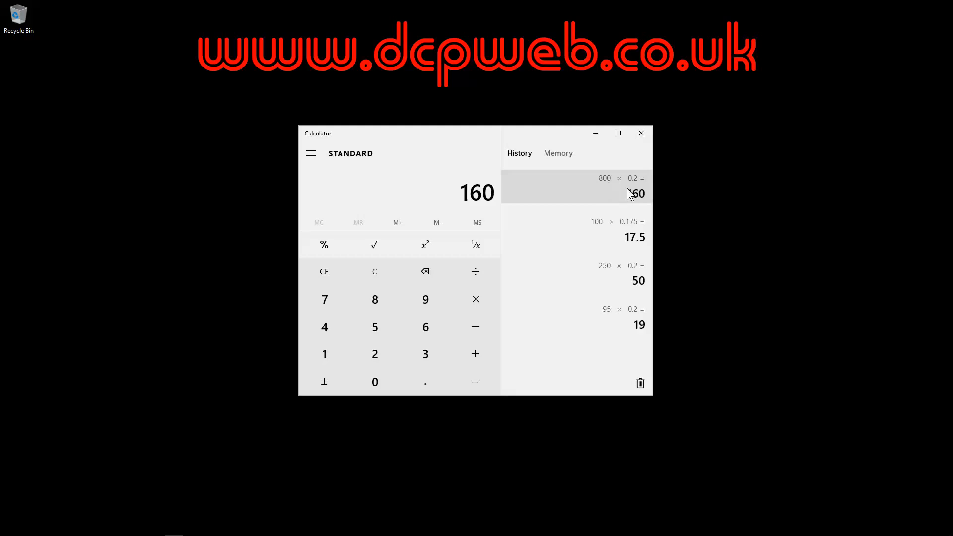